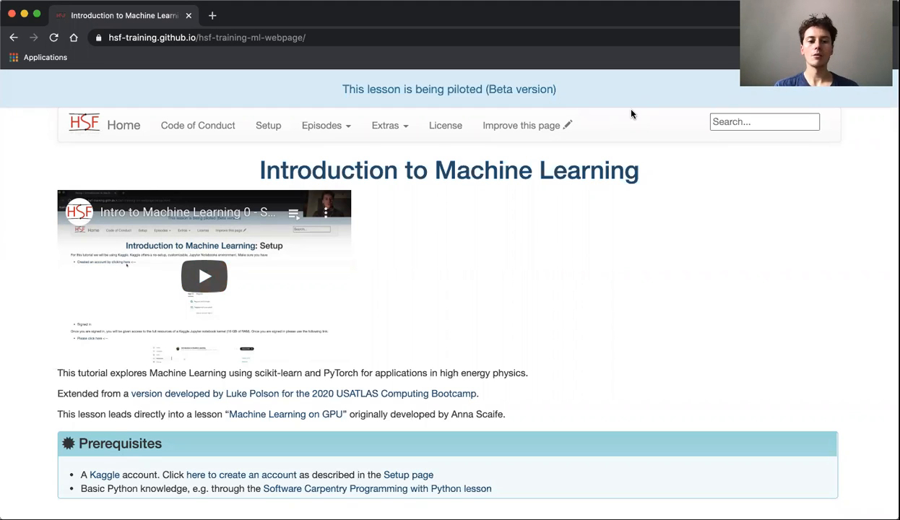
mouse_move(262, 408)
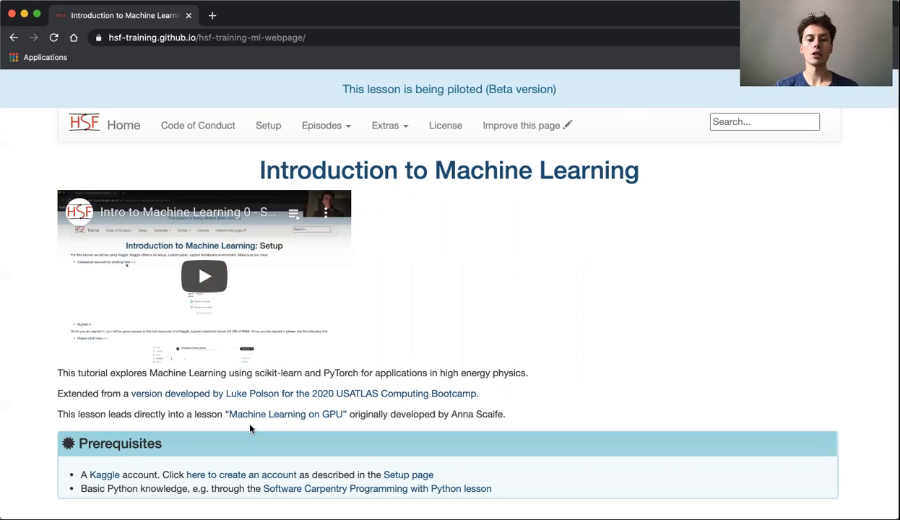
mouse_move(292, 430)
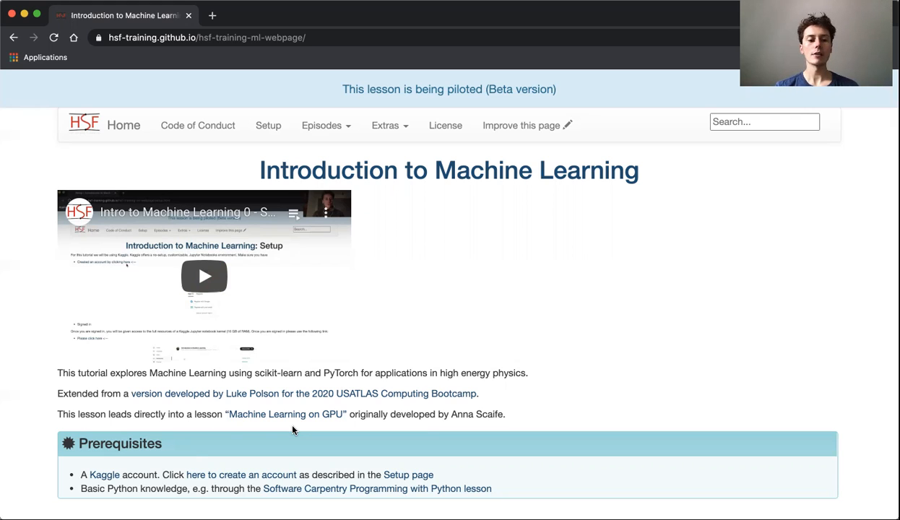
mouse_move(195, 462)
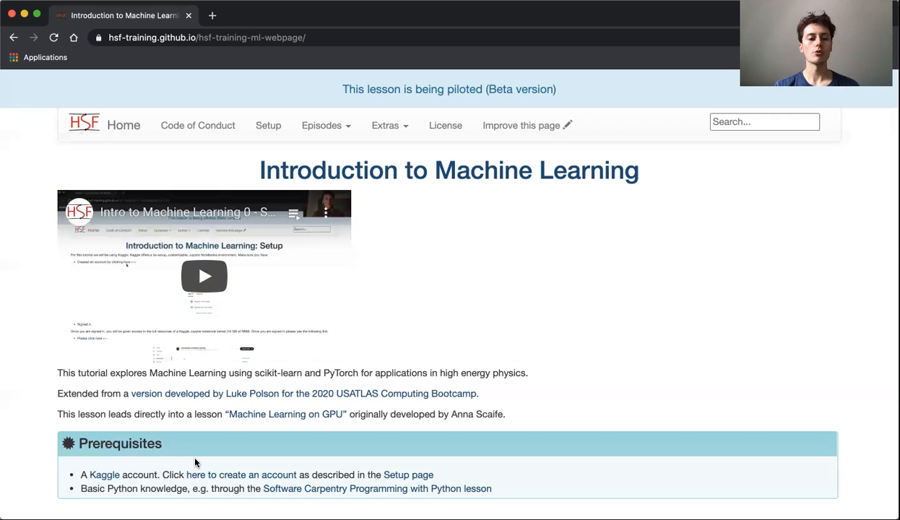
mouse_move(303, 485)
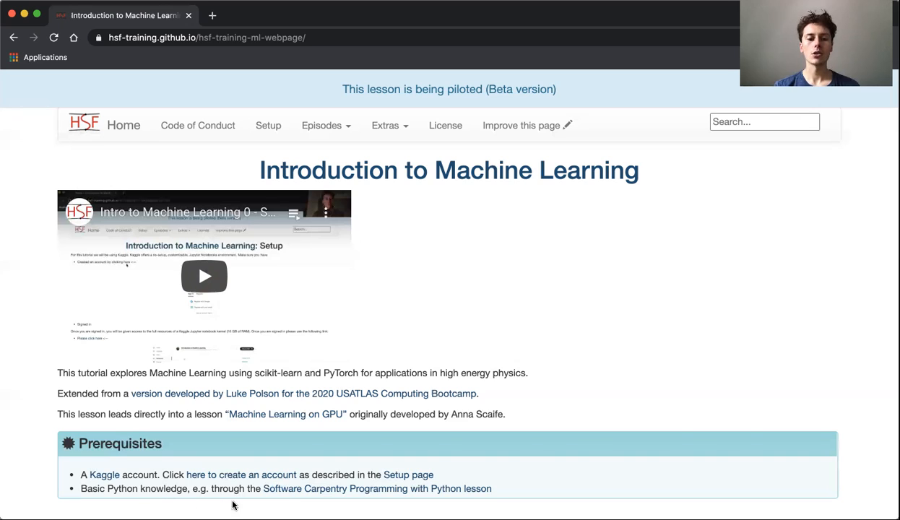
mouse_move(319, 506)
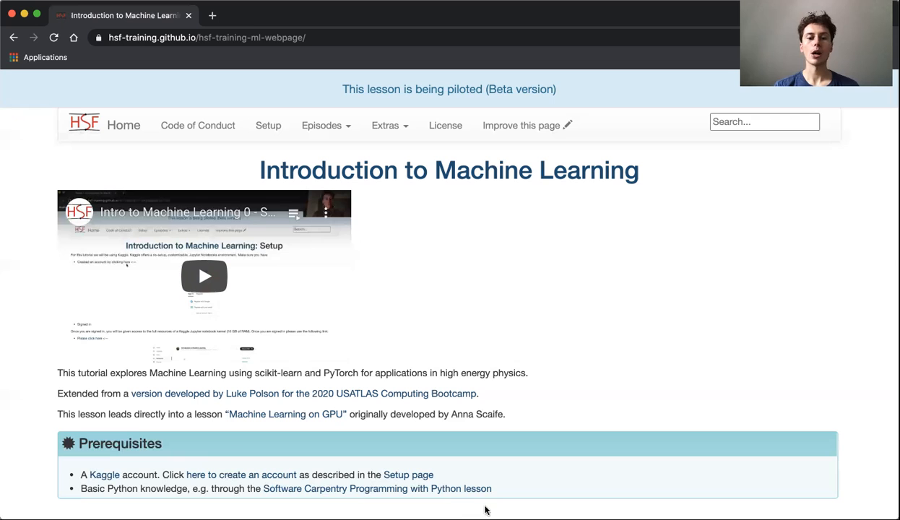
Scroll past Introduction, the skills list and curriculum note to the Schedule heading
scroll(down, 3)
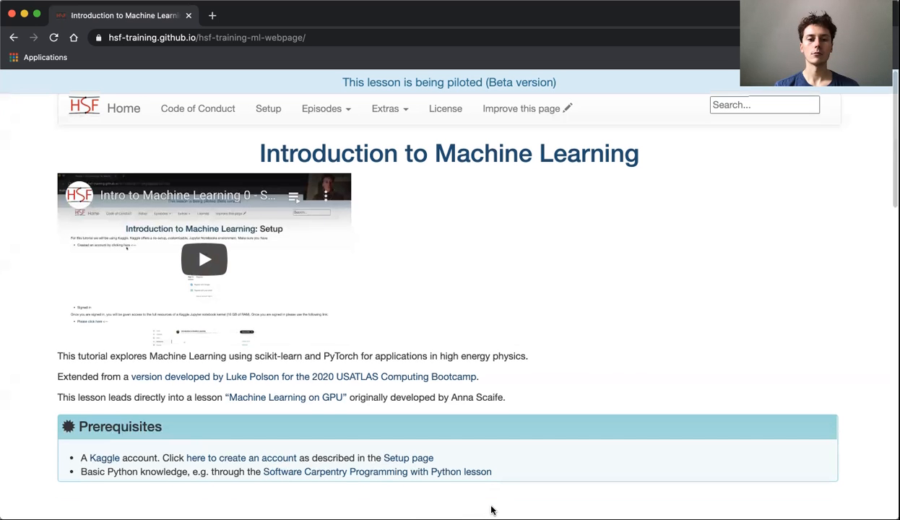
scroll(down, 3)
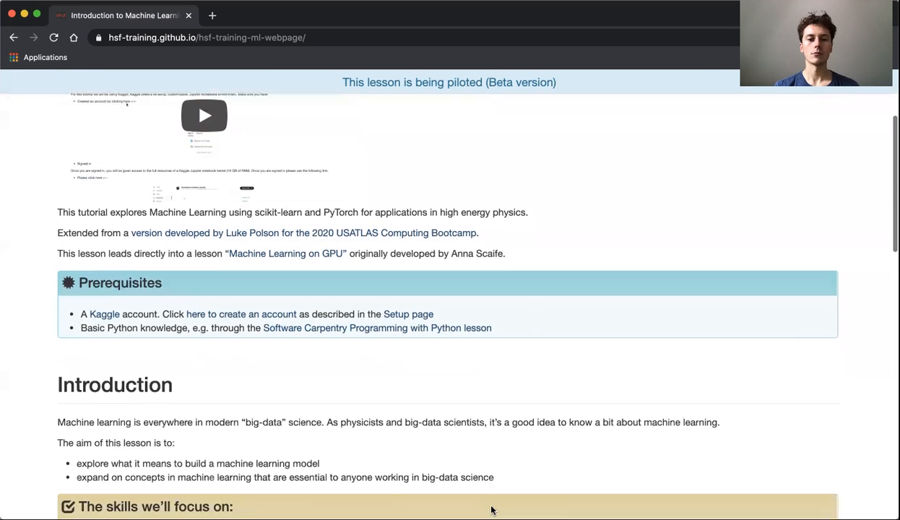
scroll(down, 3)
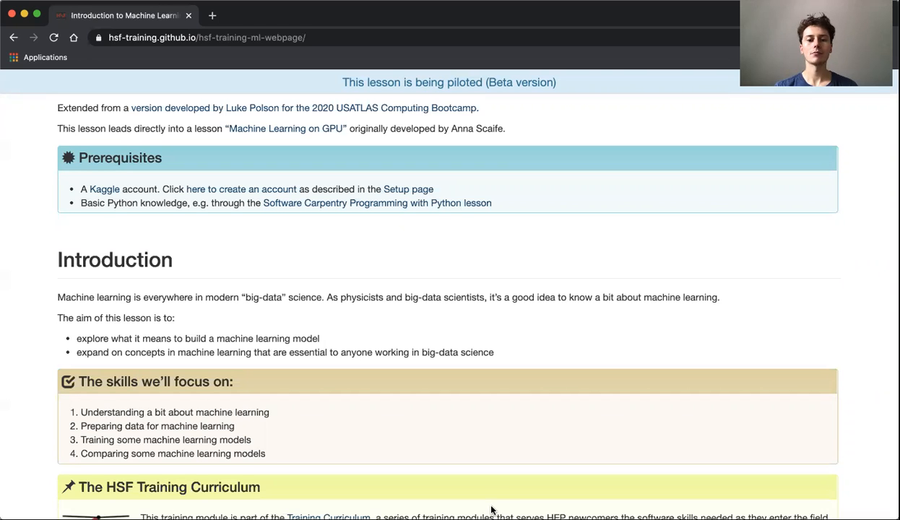
scroll(down, 3)
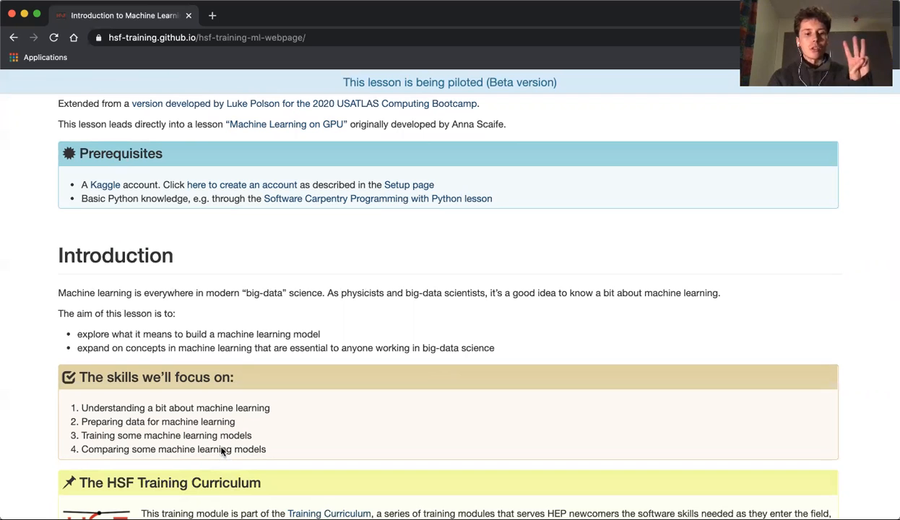
mouse_move(231, 487)
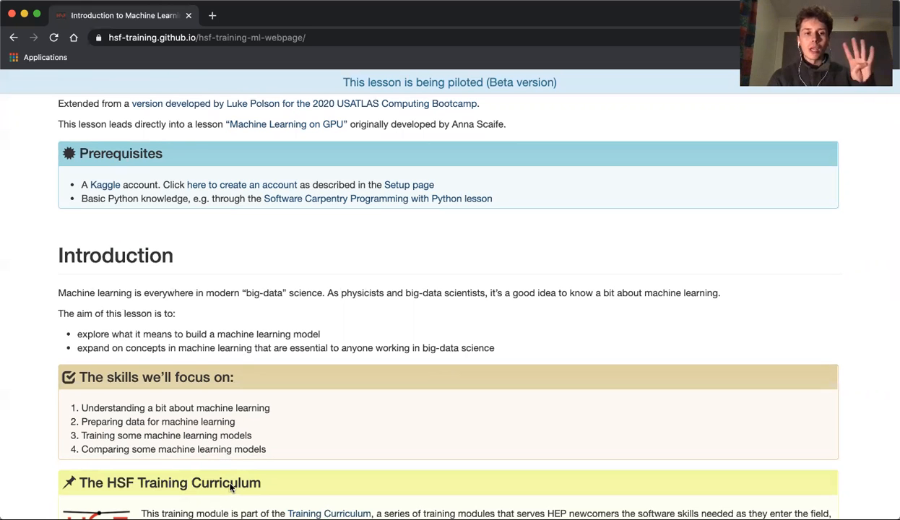
scroll(down, 3)
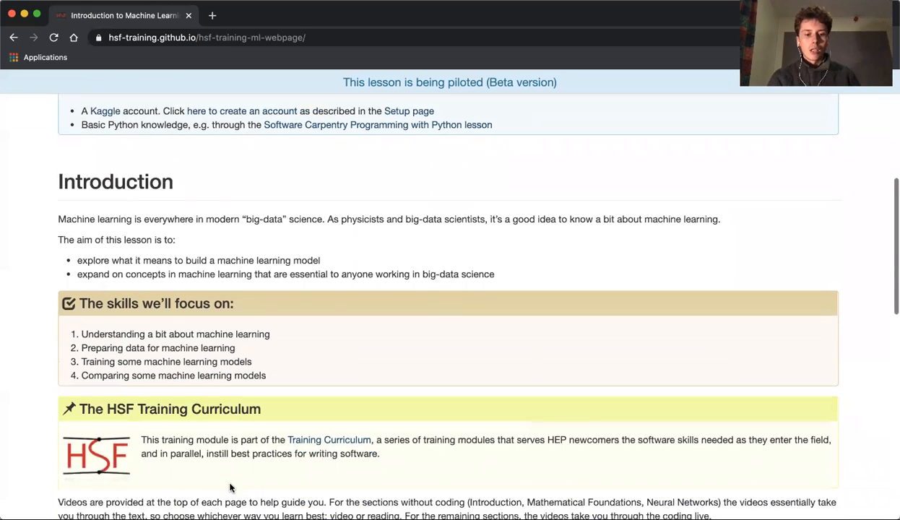
scroll(down, 3)
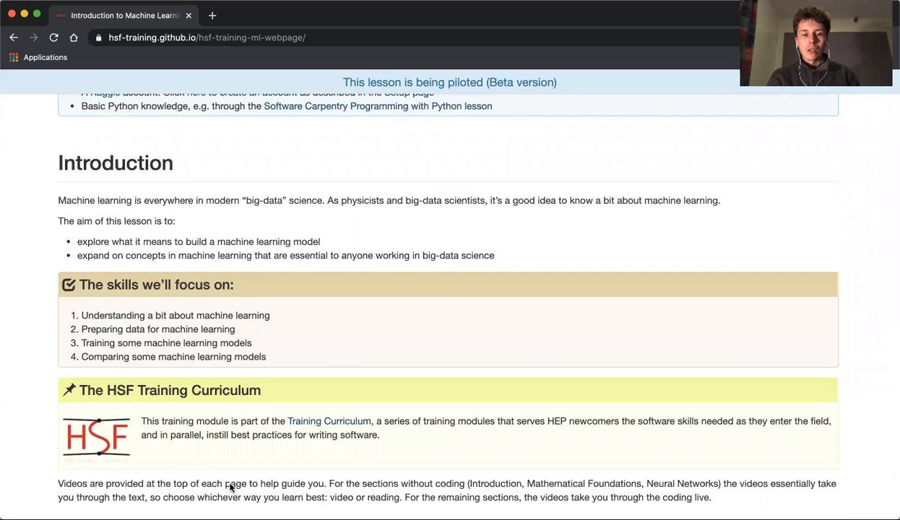
mouse_move(290, 448)
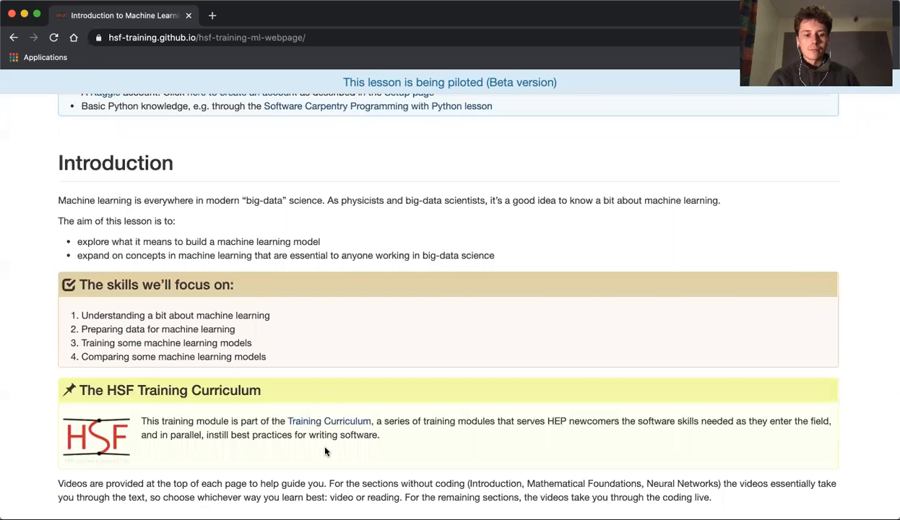
scroll(down, 3)
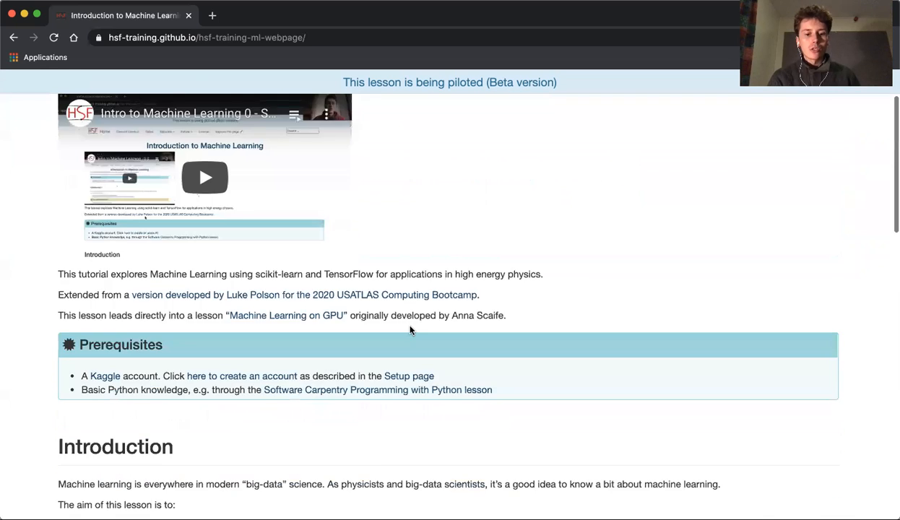
scroll(down, 3)
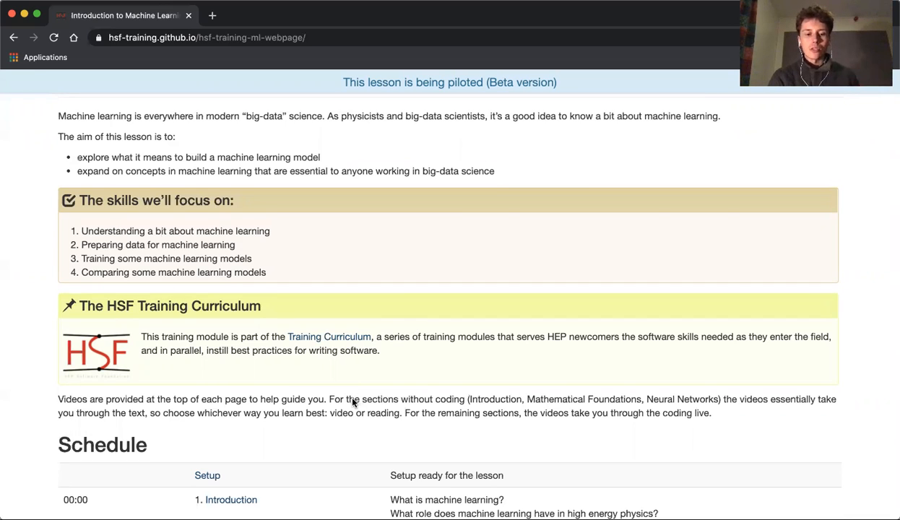
mouse_move(300, 425)
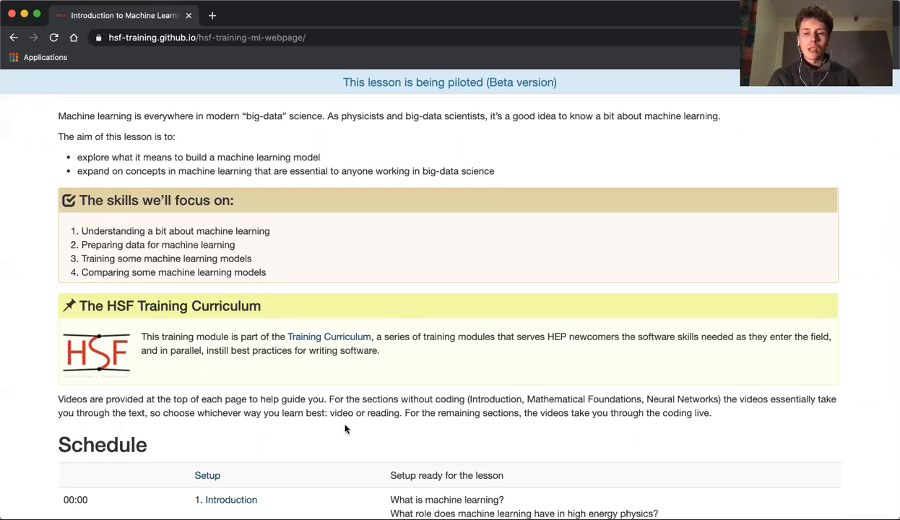
mouse_move(378, 430)
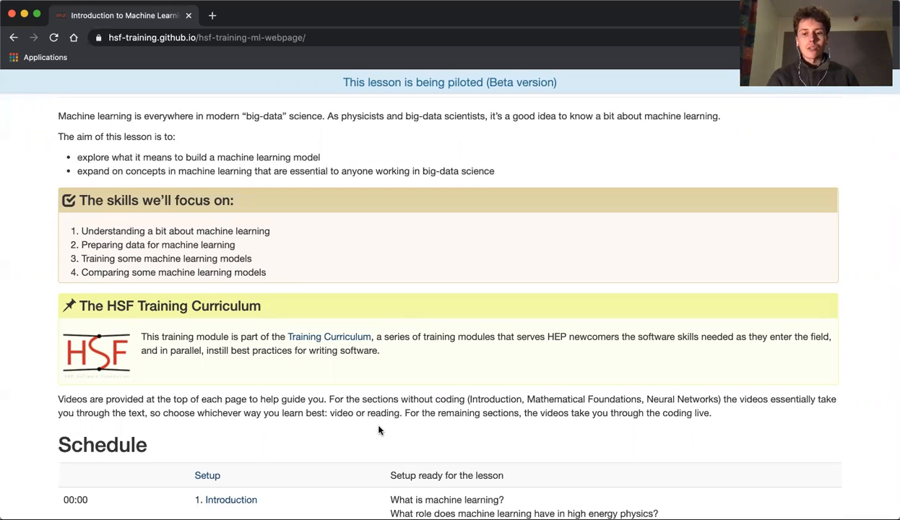
scroll(down, 3)
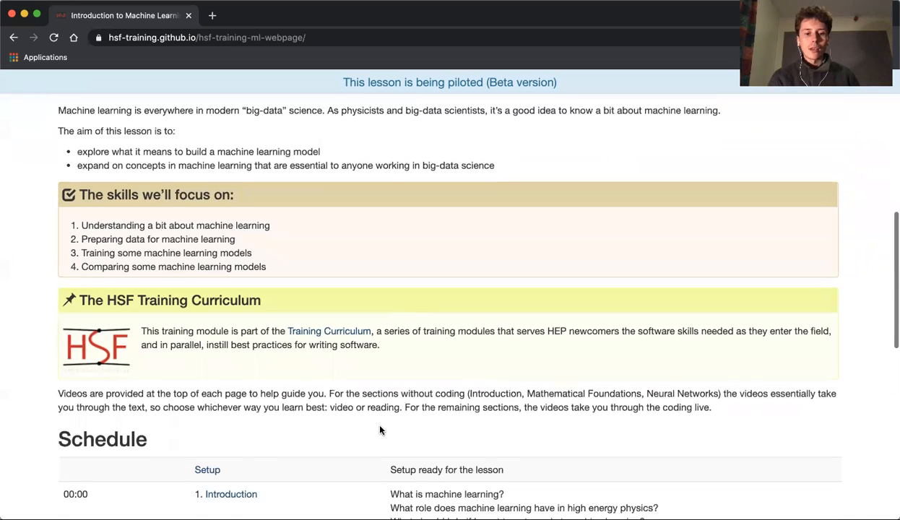
Scroll the schedule table down to the 03:45 Finish row, then scroll back up
scroll(down, 3)
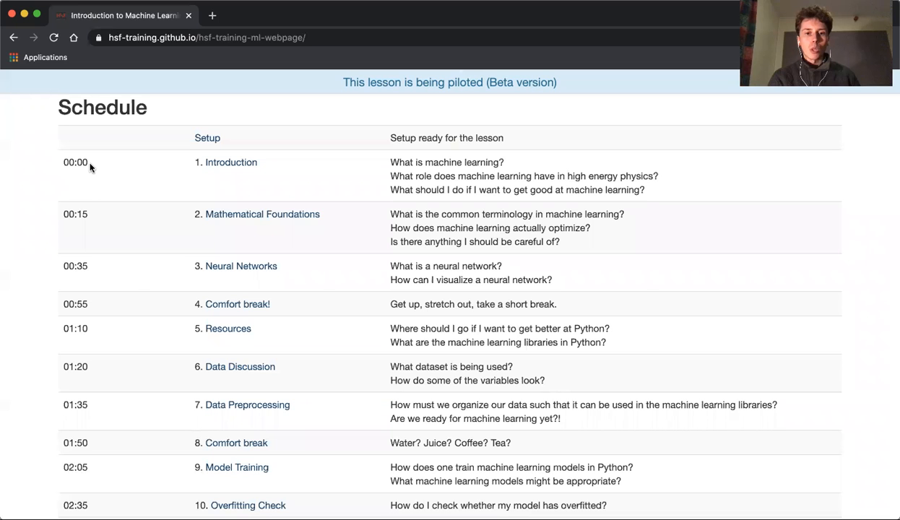
scroll(down, 3)
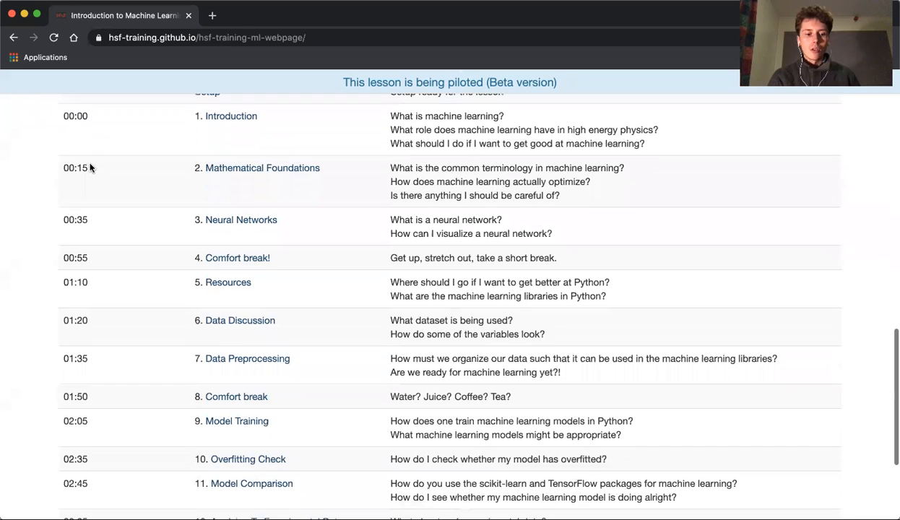
scroll(down, 3)
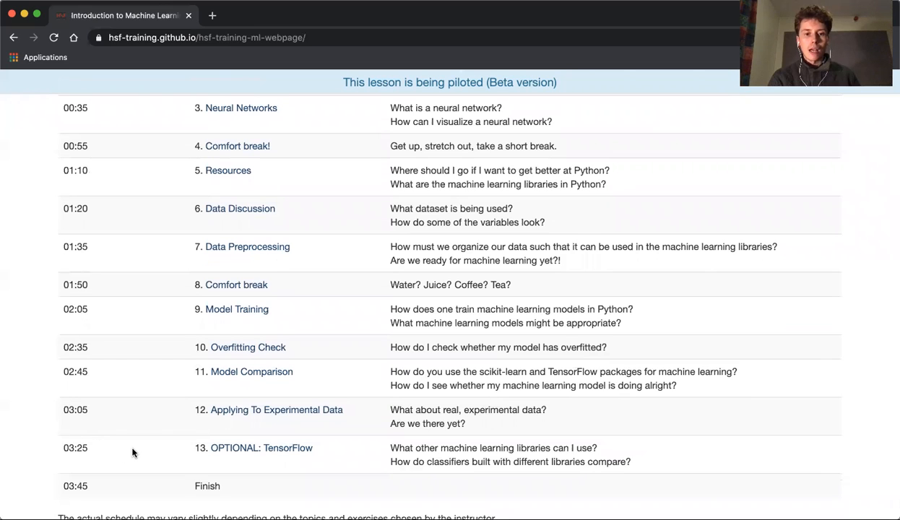
mouse_move(291, 346)
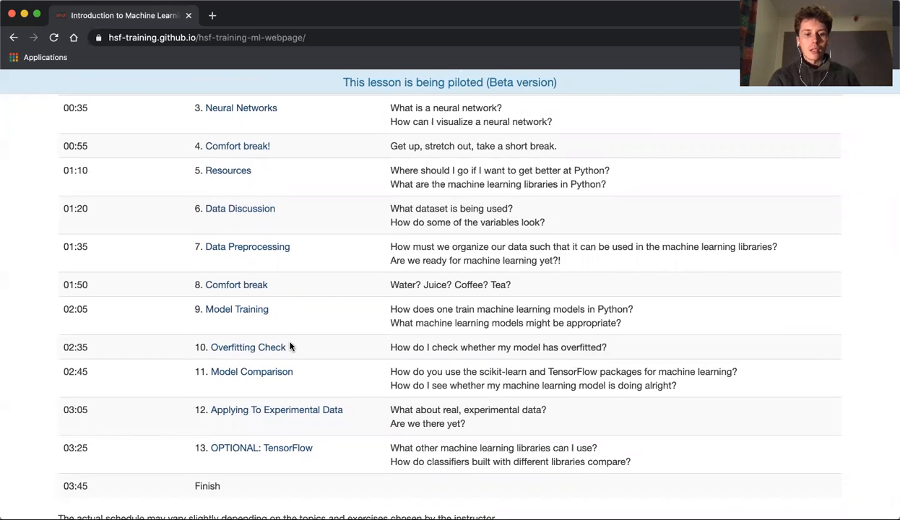
mouse_move(299, 293)
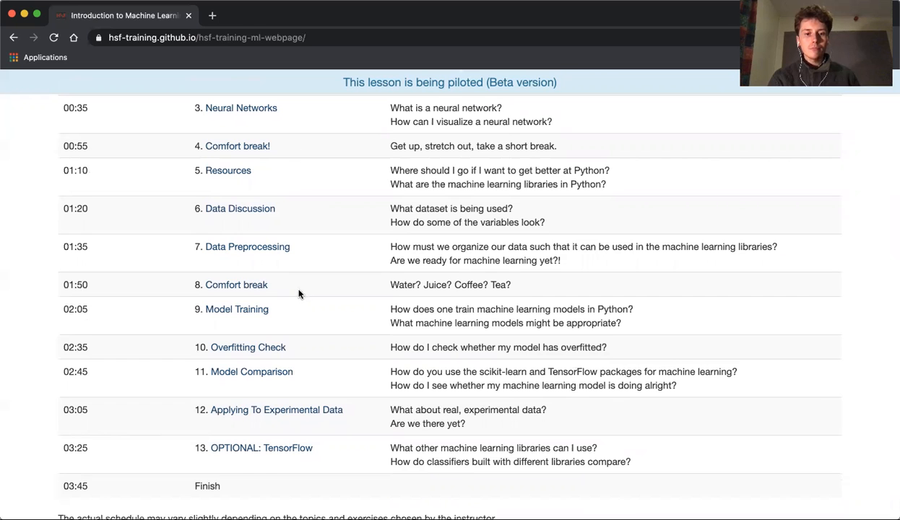
scroll(up, 3)
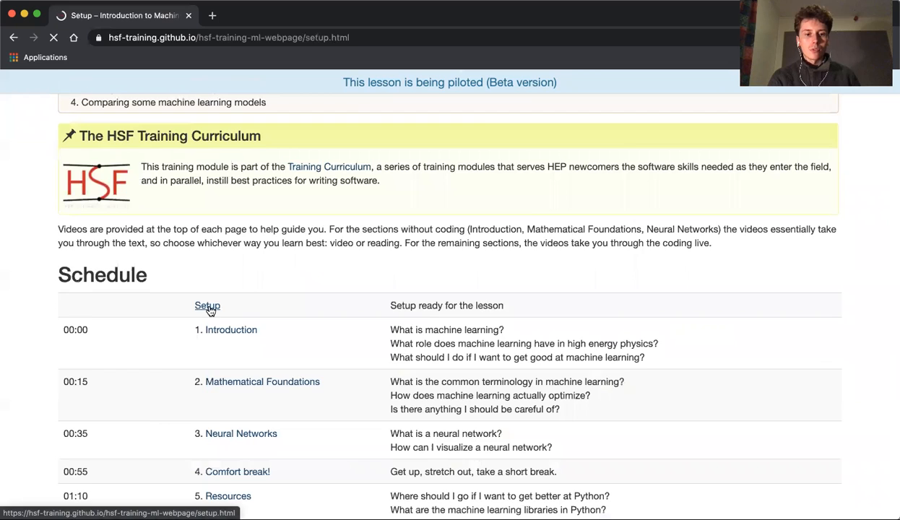
Go to the Setup page and bring up the context menu for 'Created an account by clicking here'
click(207, 305)
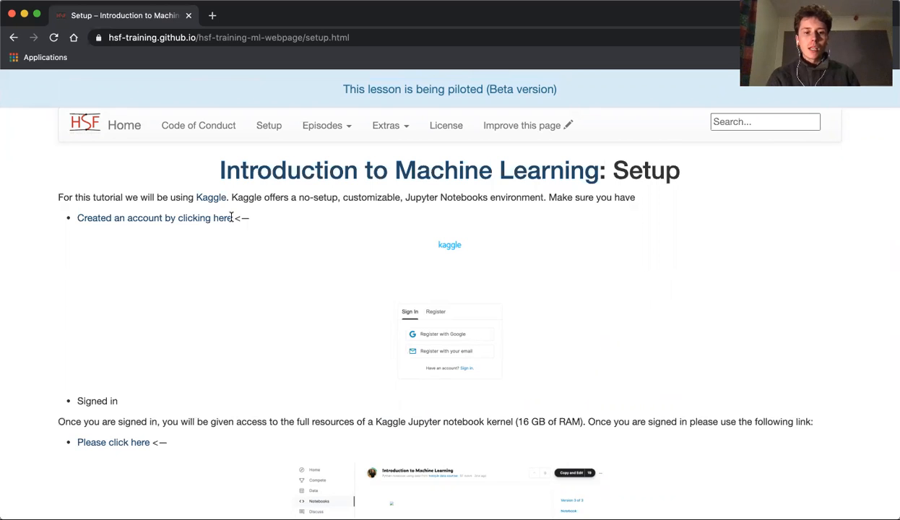
mouse_move(220, 223)
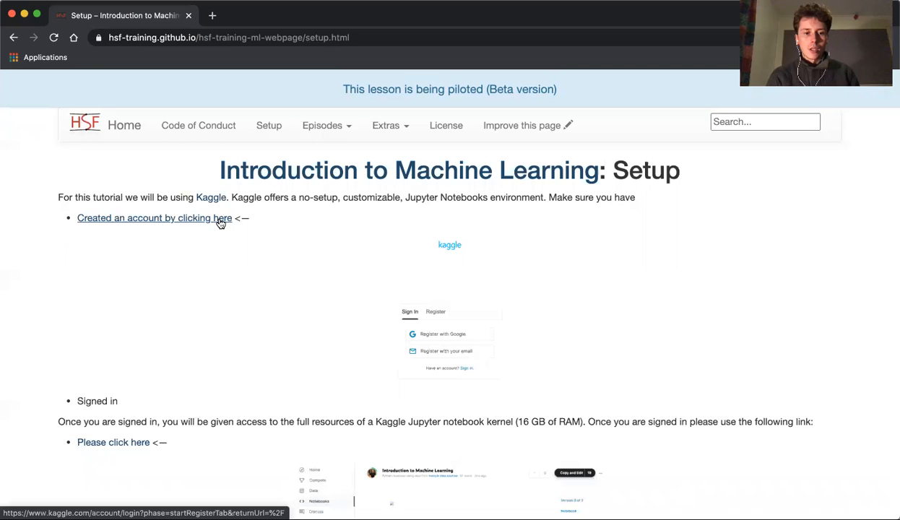
right_click(154, 217)
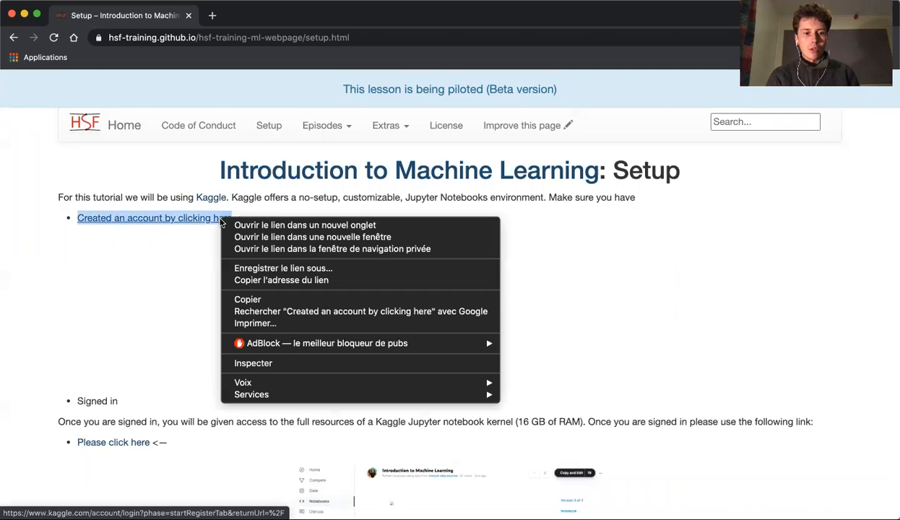
Open the account-creation link in a new tab and view Kaggle's sign-in page
click(304, 225)
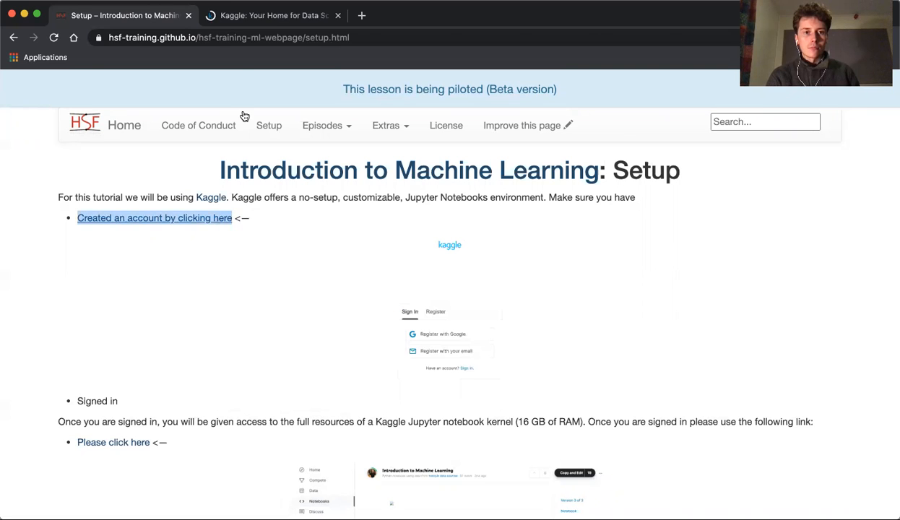
click(272, 16)
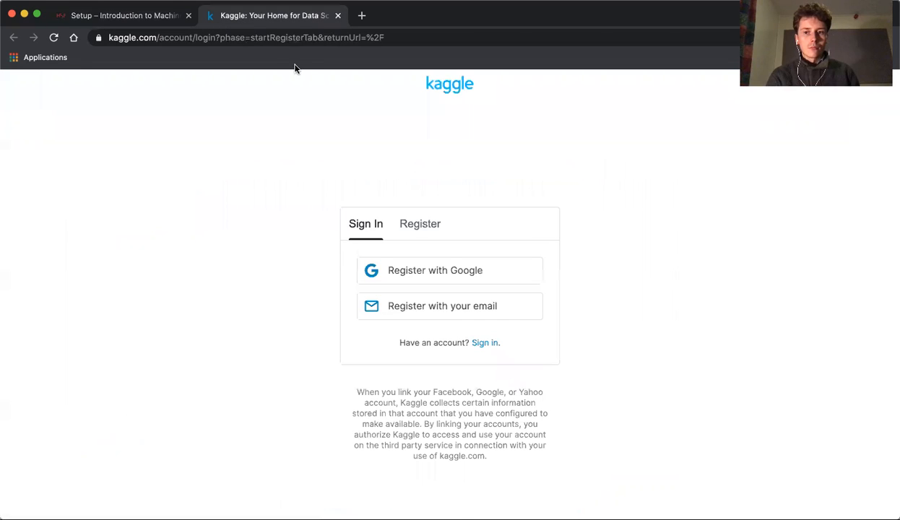
mouse_move(527, 123)
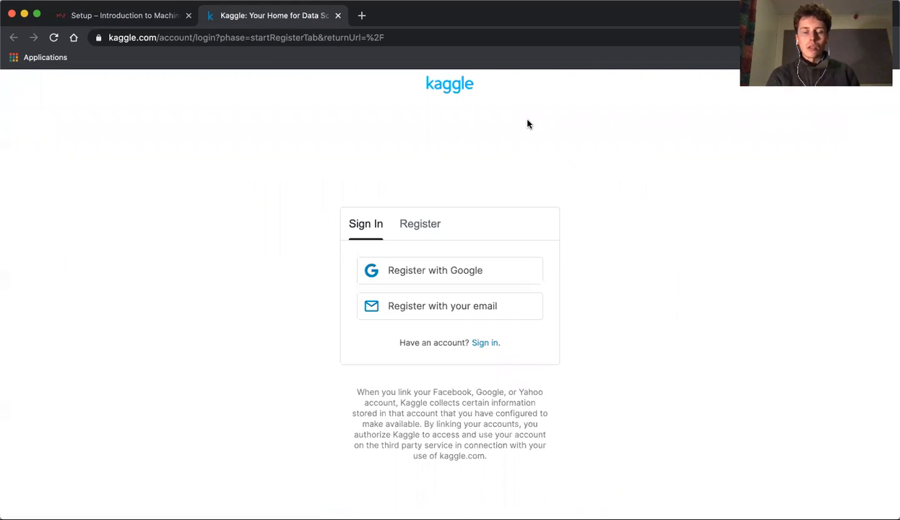
mouse_move(519, 170)
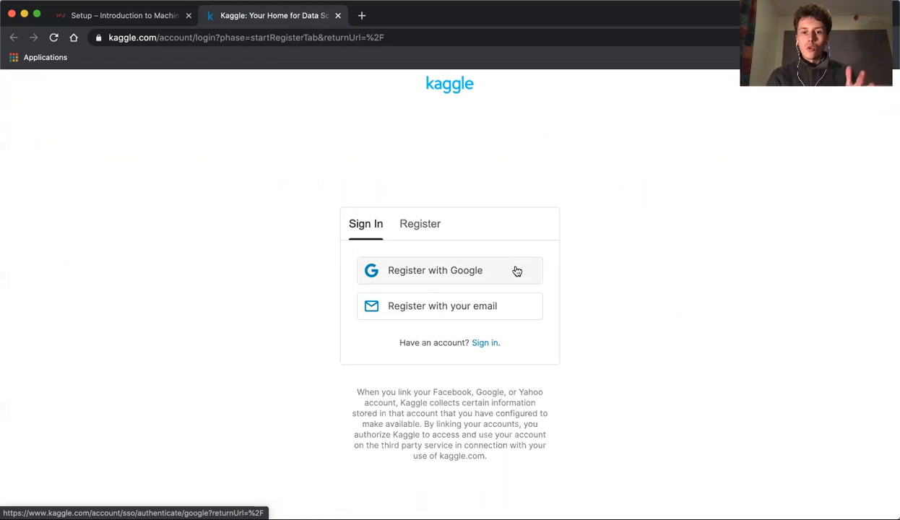
mouse_move(494, 252)
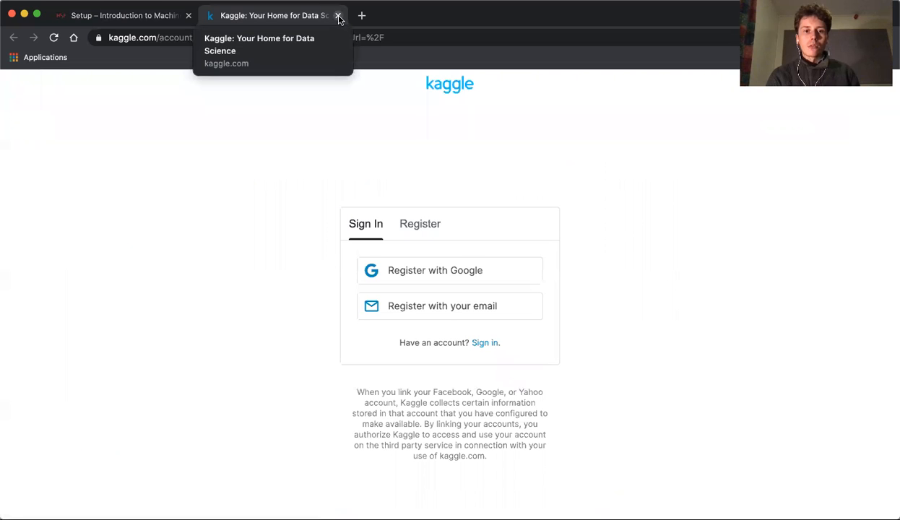
Close the Kaggle tab and bring up the context menu for 'Please click here' further down Setup
click(338, 15)
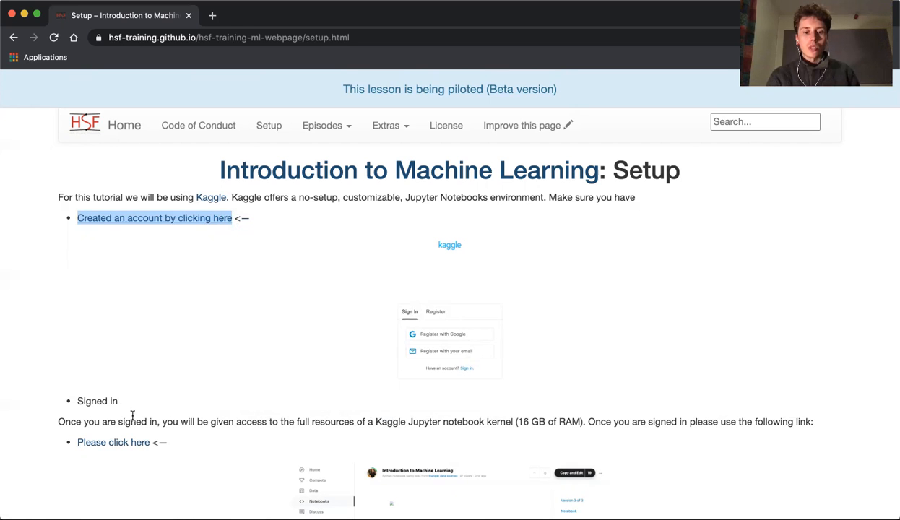
scroll(down, 3)
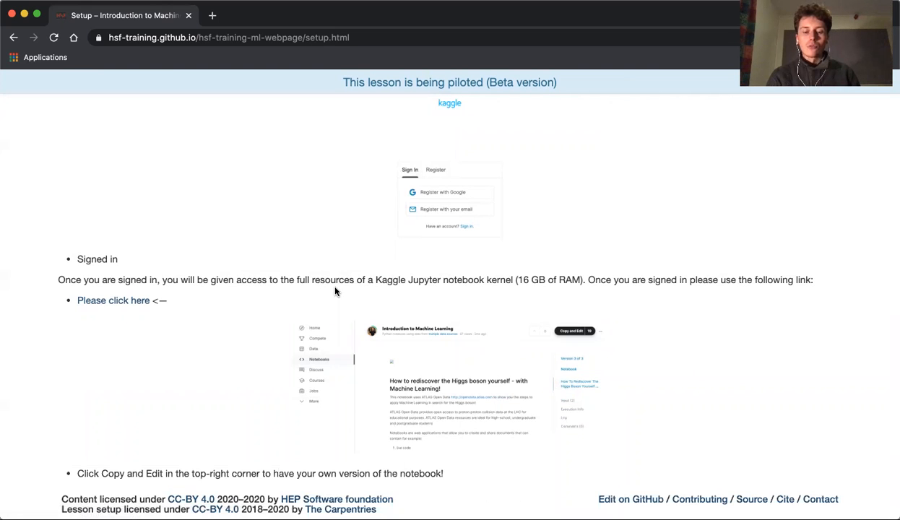
mouse_move(113, 300)
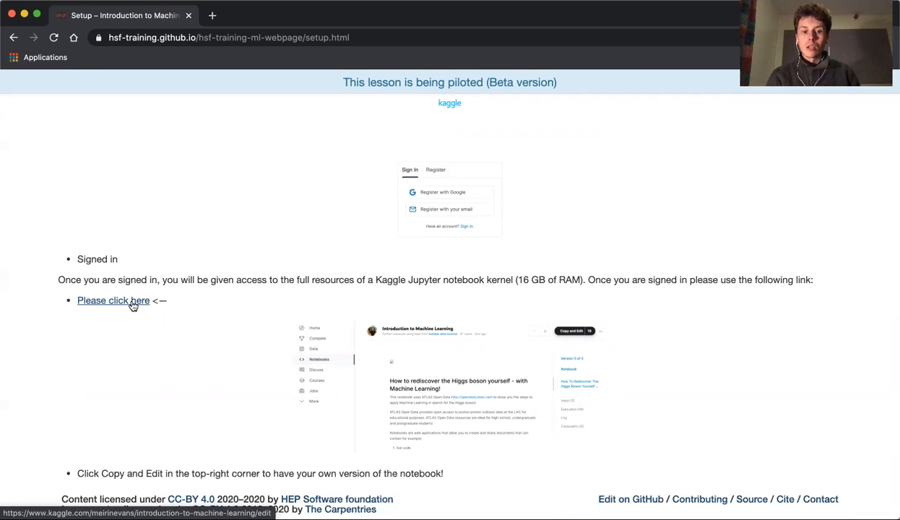
right_click(113, 300)
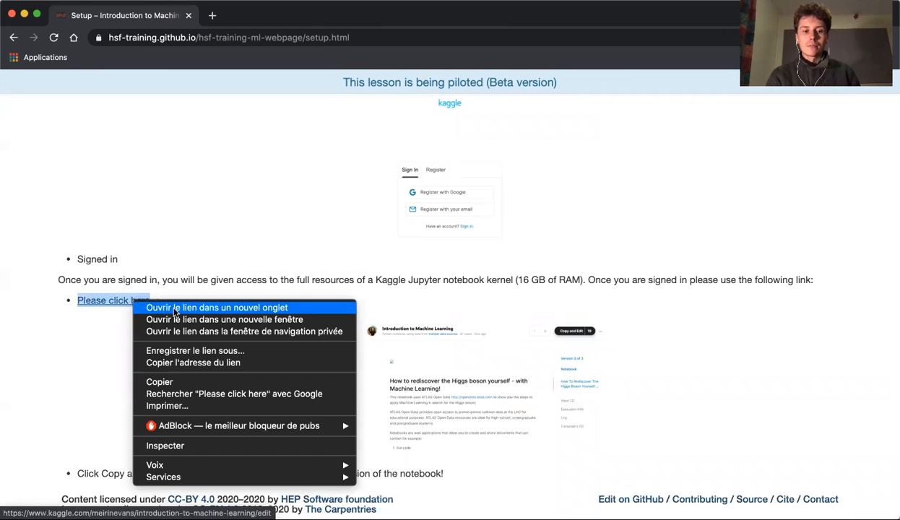
Open the Introduction to Machine Learning notebook in a new tab, then return to Setup
click(216, 306)
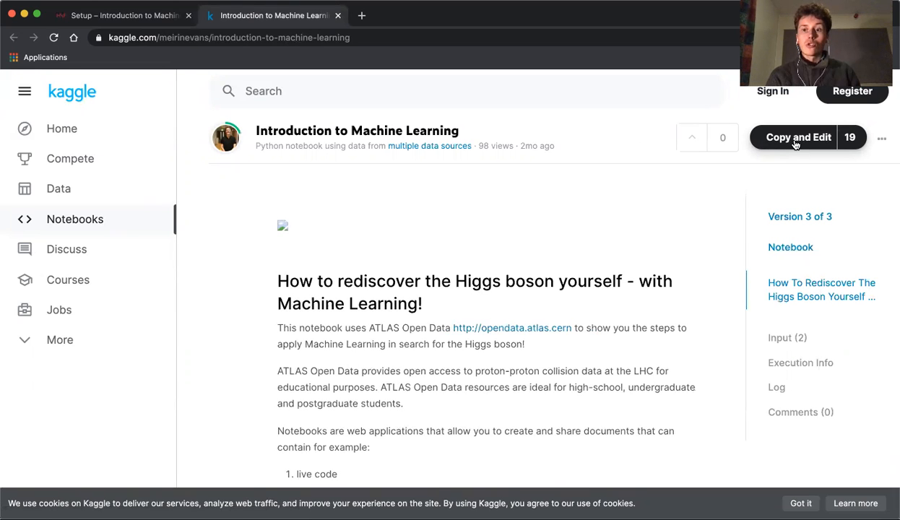
mouse_move(791, 140)
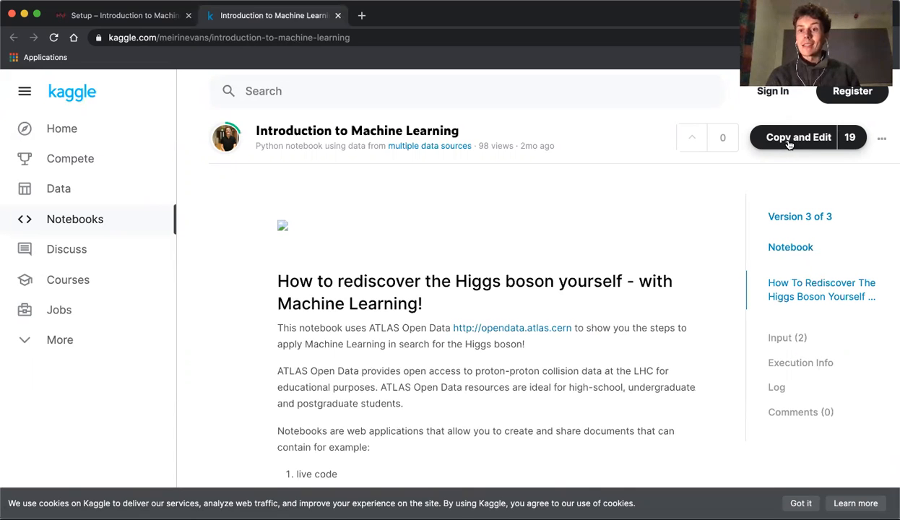
click(122, 15)
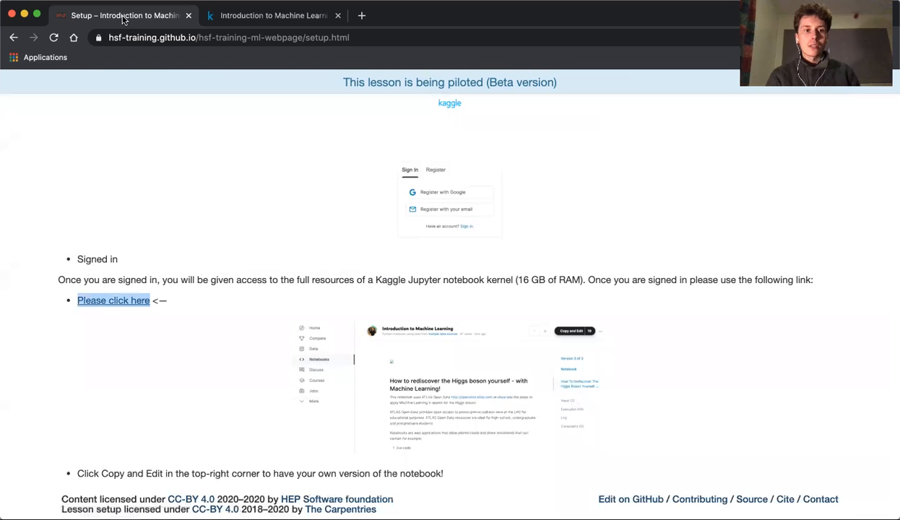